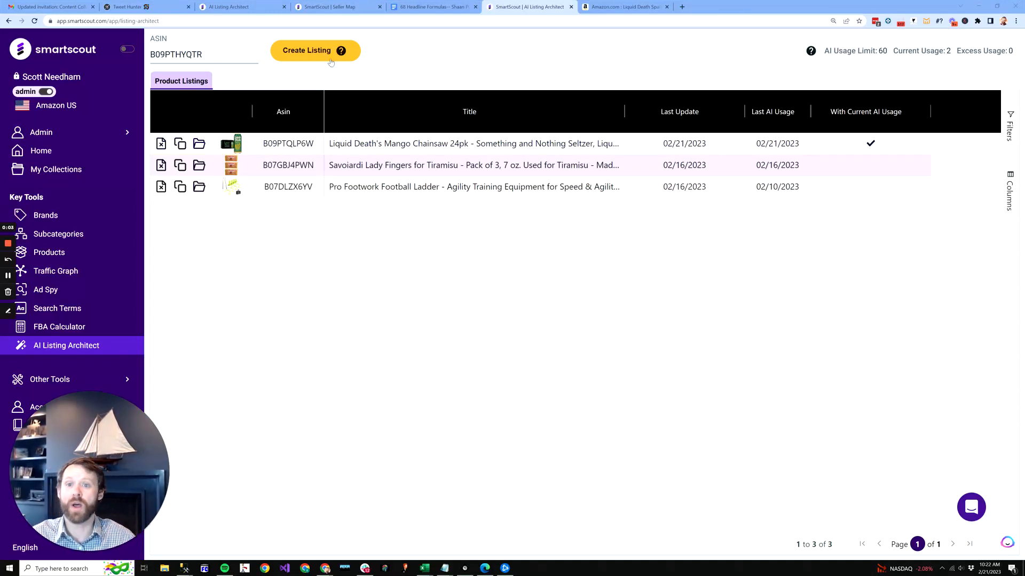
# - Create a new listing tab for ASIN B09PTHYQTR (Liquid Death)
pyautogui.click(306, 50)
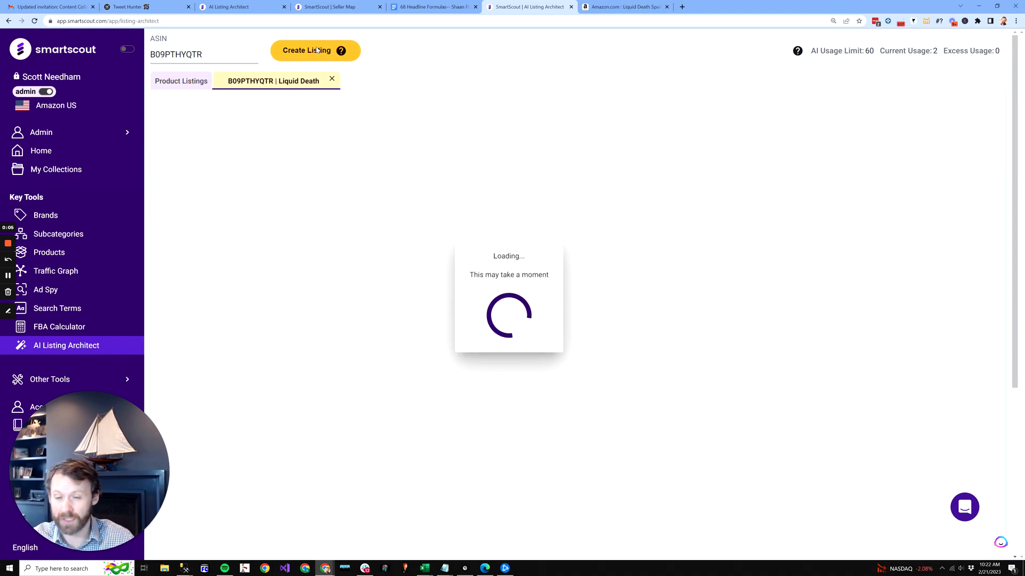
# - Generate an AI keyword-rich product title replacing the original Liquid Death title
pyautogui.click(305, 50)
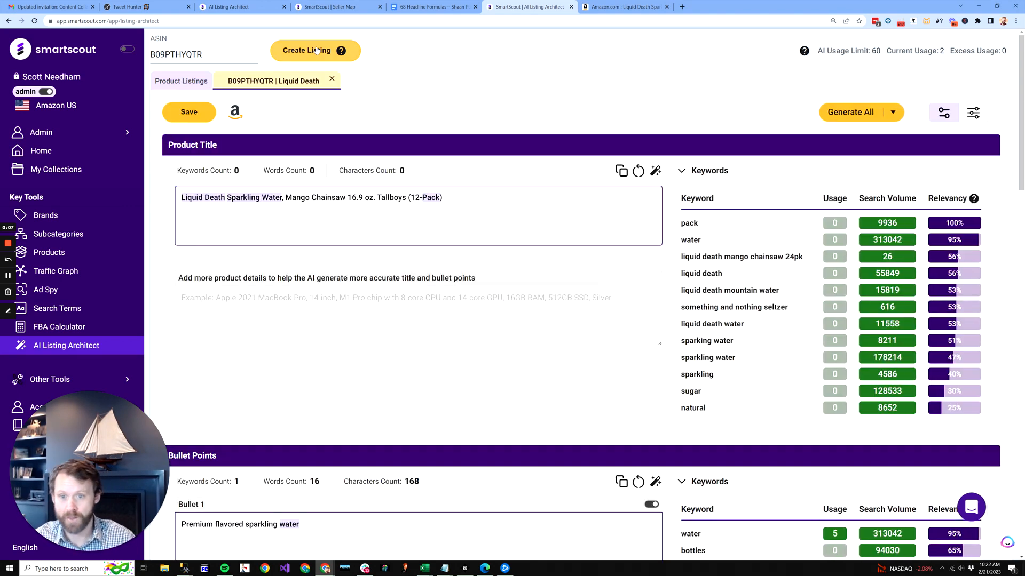
pyautogui.scroll(-3)
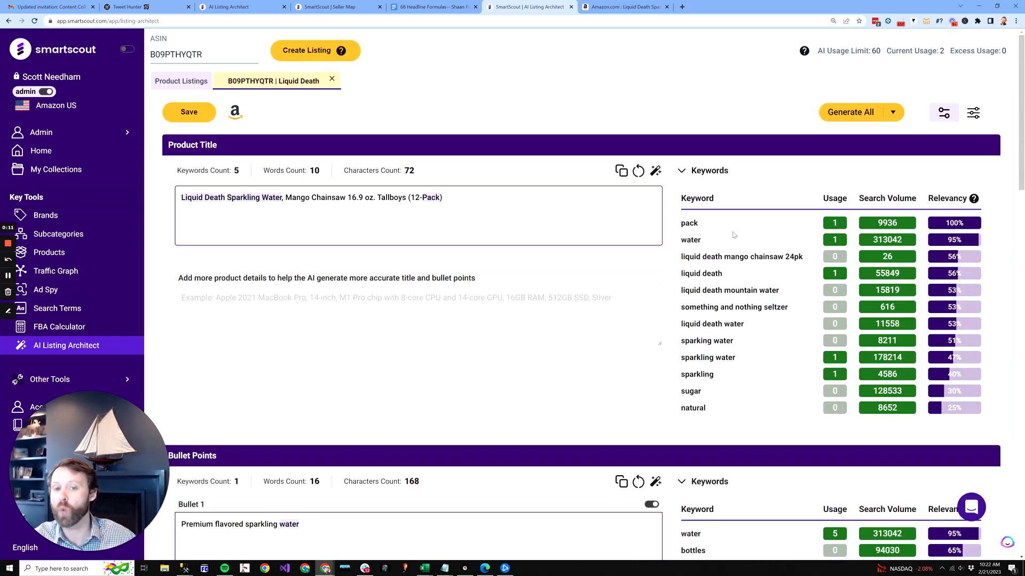
pyautogui.moveTo(655, 171)
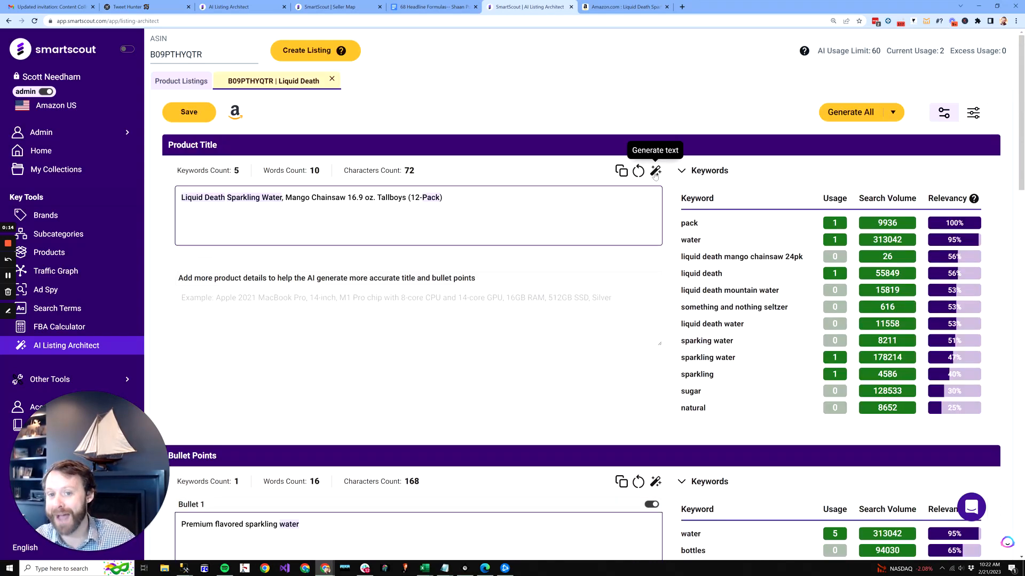
pyautogui.click(654, 171)
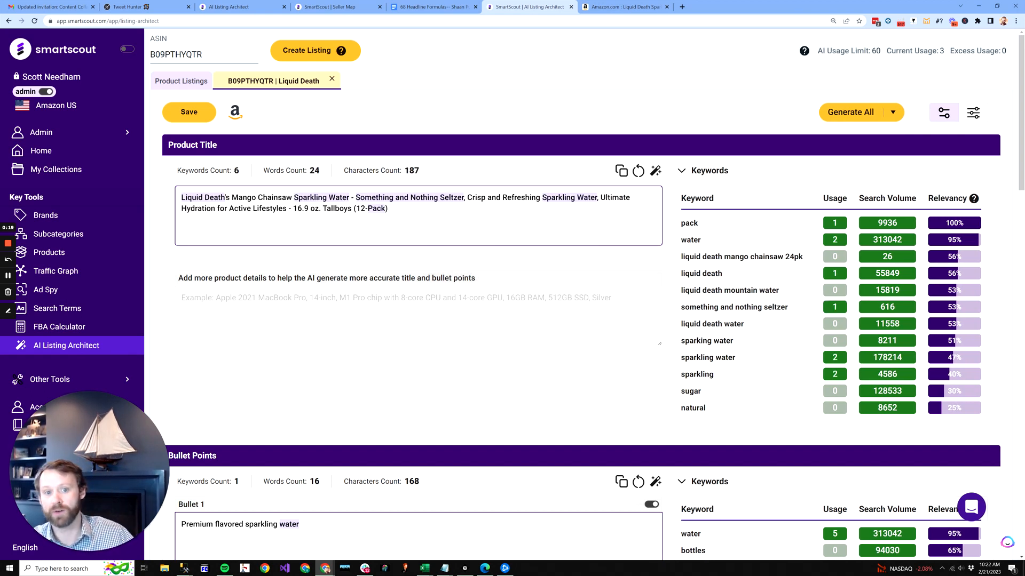
# - Generate AI keyword-rich copy for all five bullet points, replacing the placeholder text
pyautogui.scroll(-3)
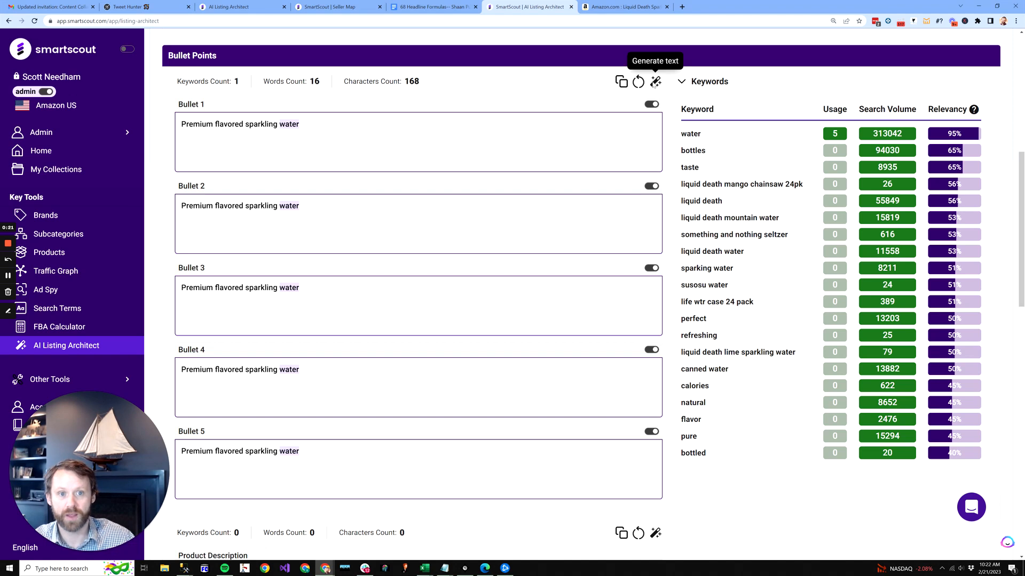
pyautogui.click(654, 81)
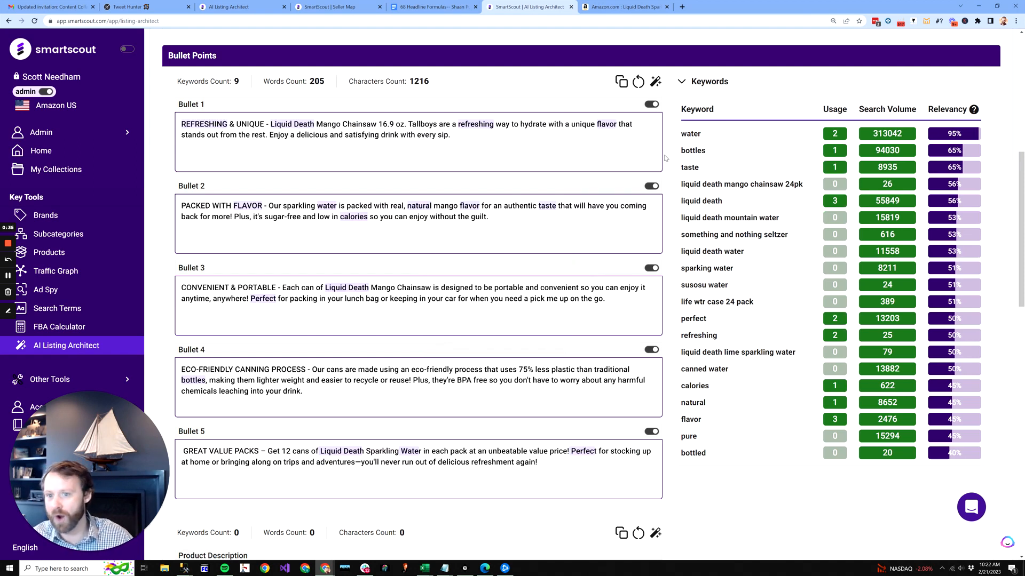
pyautogui.scroll(-3)
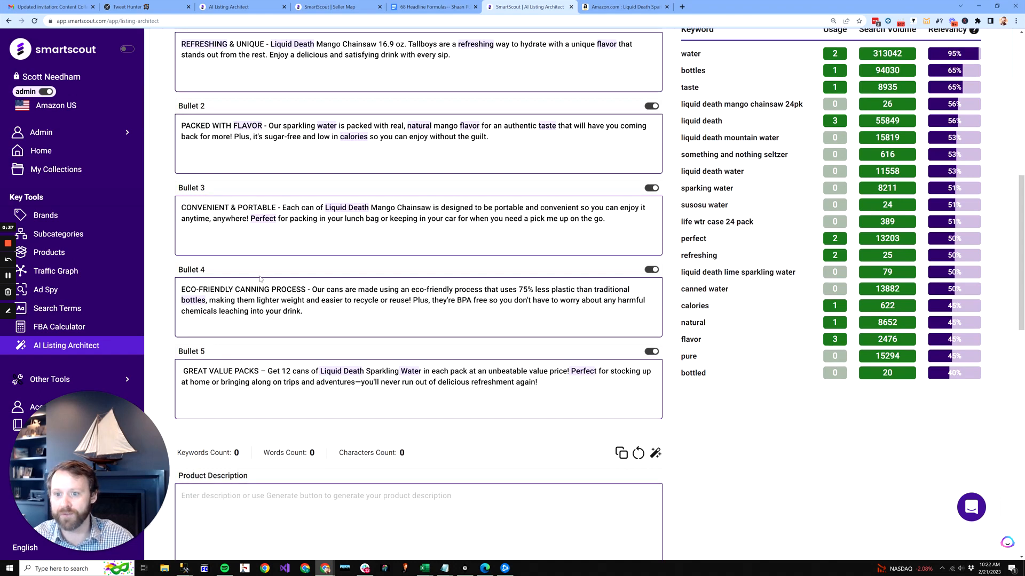
pyautogui.scroll(-3)
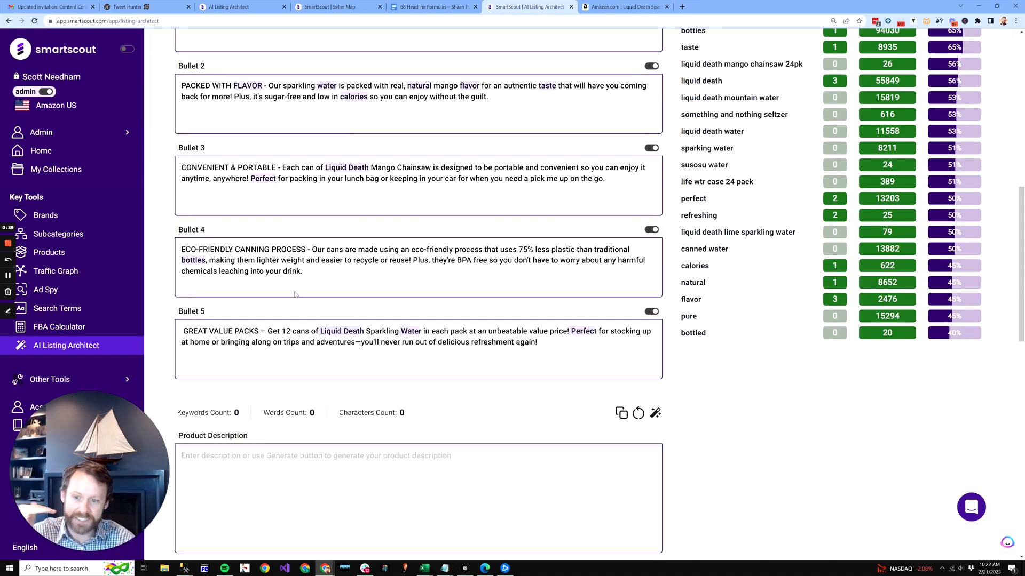
pyautogui.scroll(-3)
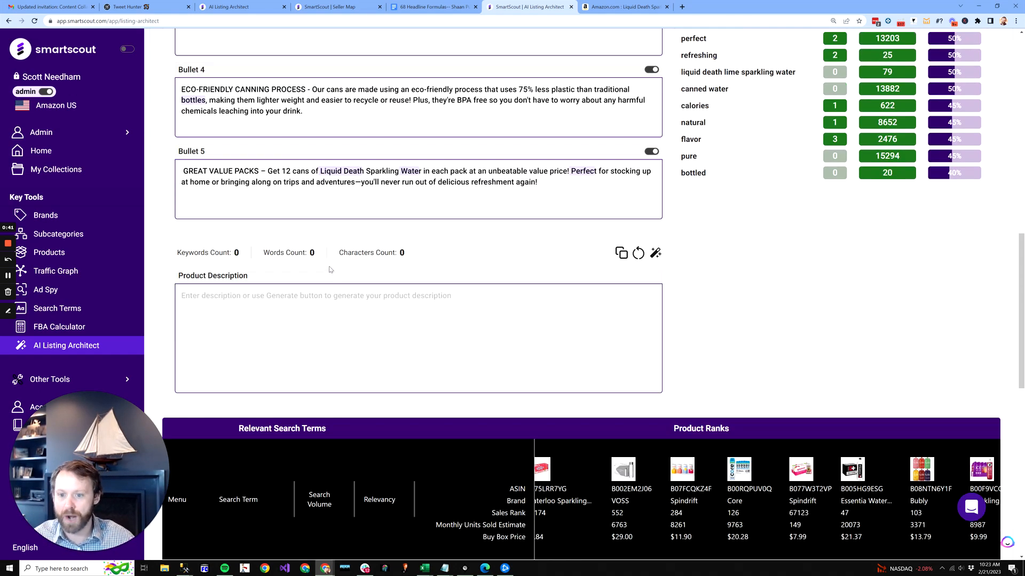
pyautogui.scroll(-3)
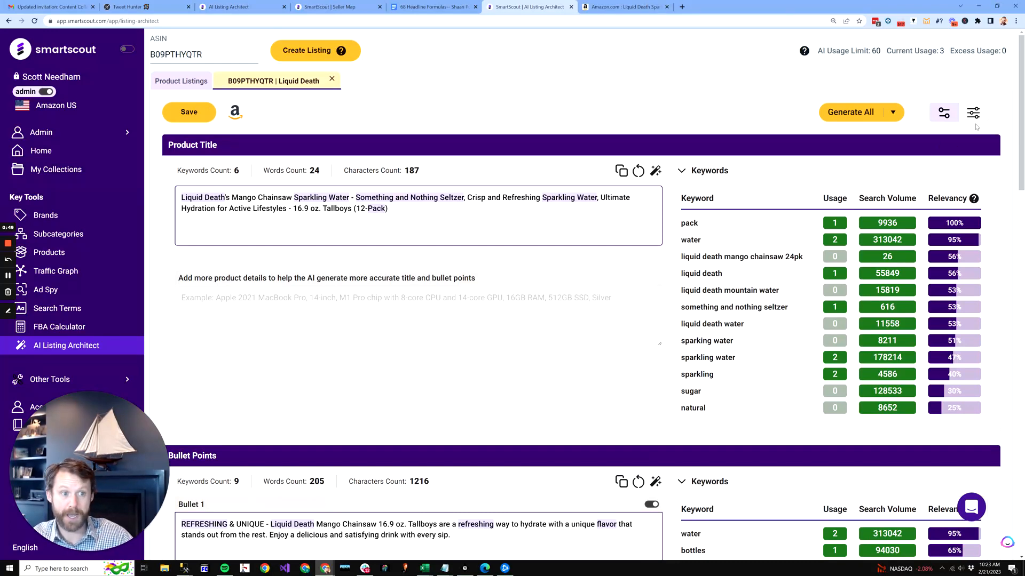
pyautogui.moveTo(973, 112)
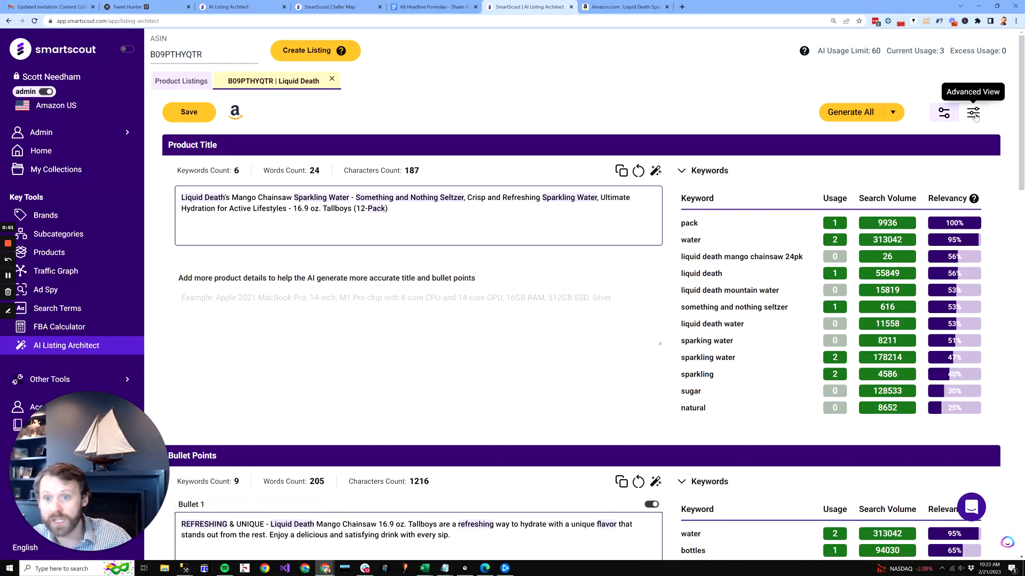